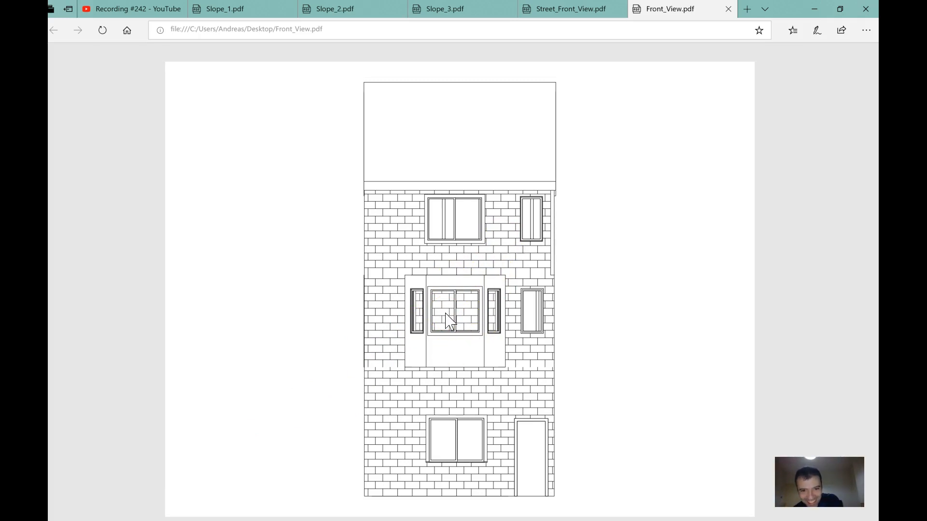
# Download Rear_View.pdf from the chat, save it to the desktop and open the finished download.
pyautogui.click(464, 312)
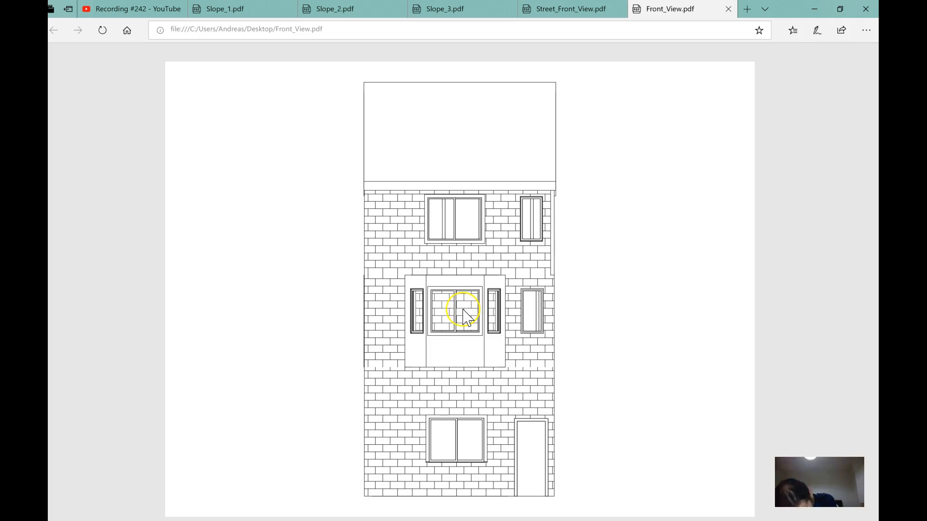
pyautogui.moveTo(473, 309)
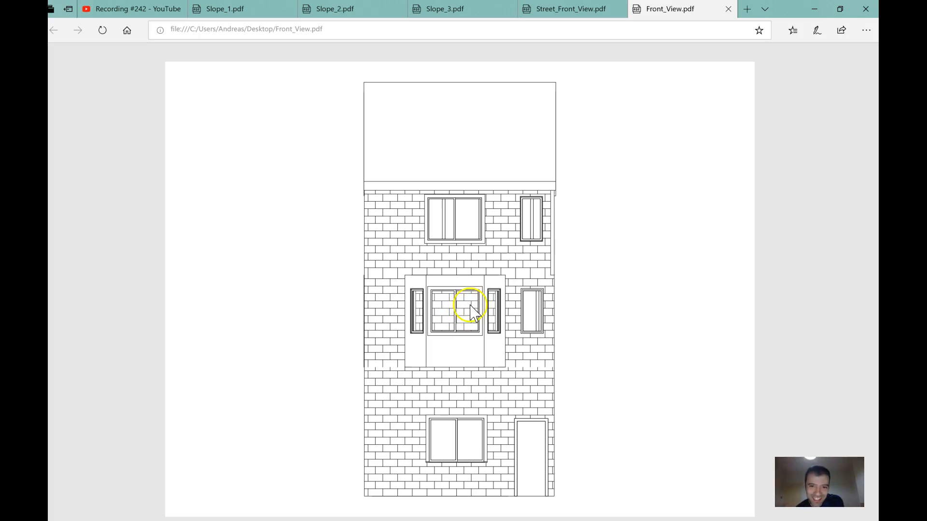
pyautogui.moveTo(813, 10)
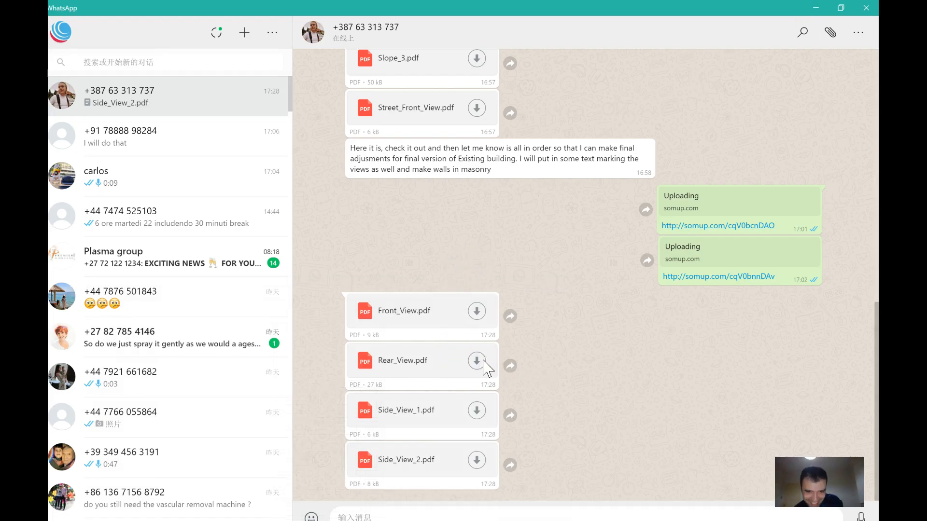
pyautogui.click(475, 360)
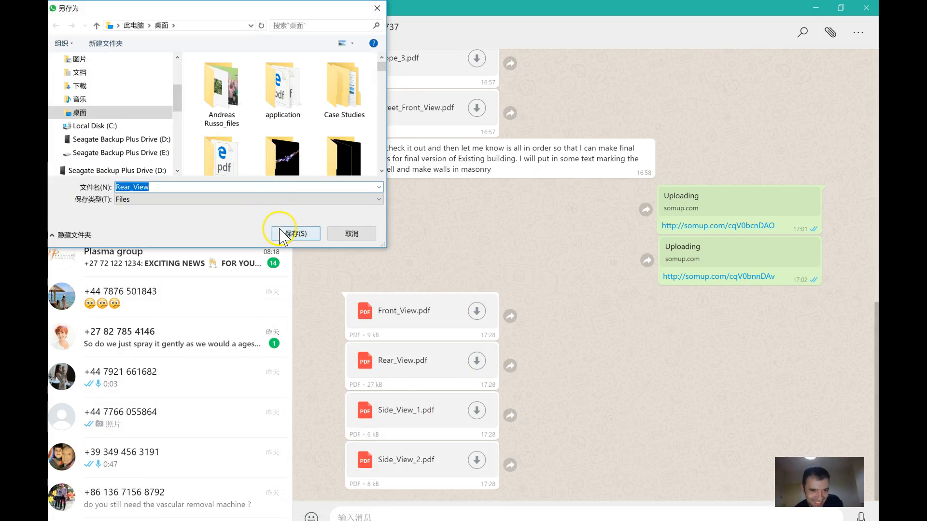
pyautogui.click(295, 232)
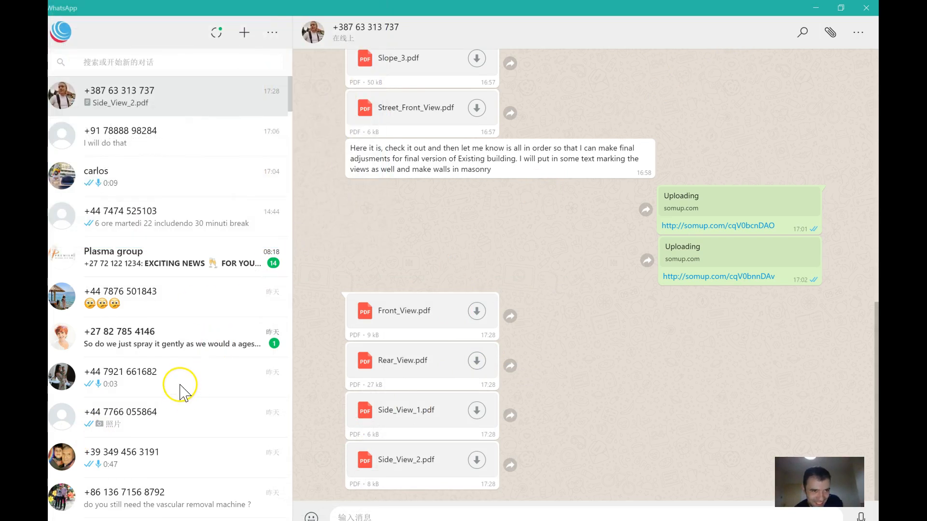
pyautogui.moveTo(112, 518)
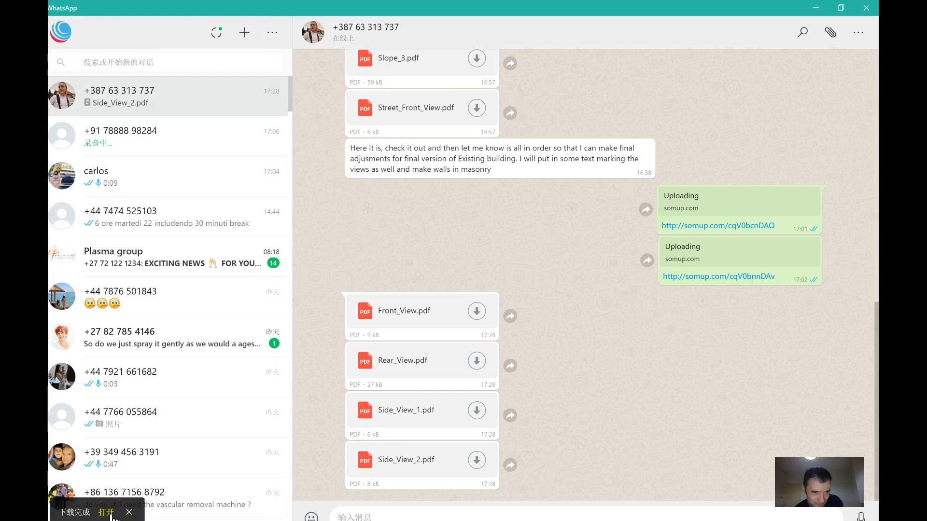
pyautogui.click(106, 512)
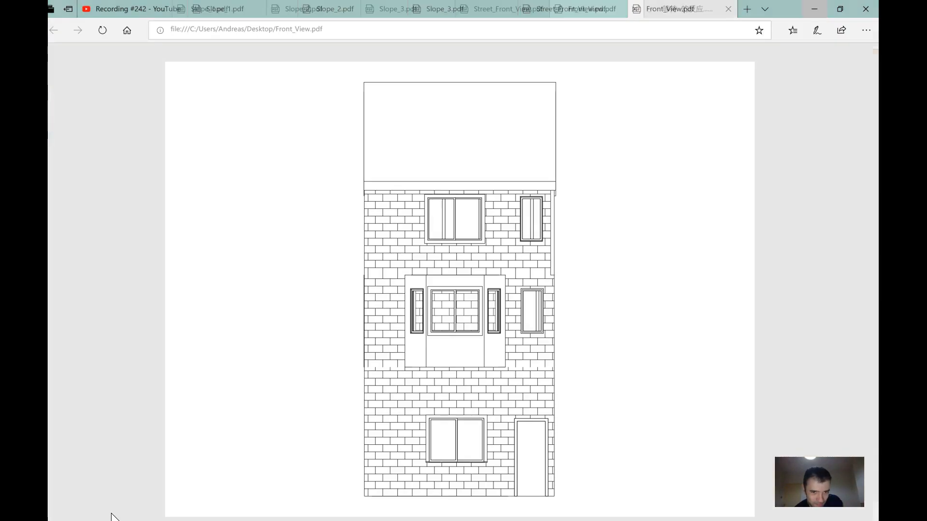
# Switch to the new Rear_View.pdf tab to view the rear brick elevation.
pyautogui.click(677, 9)
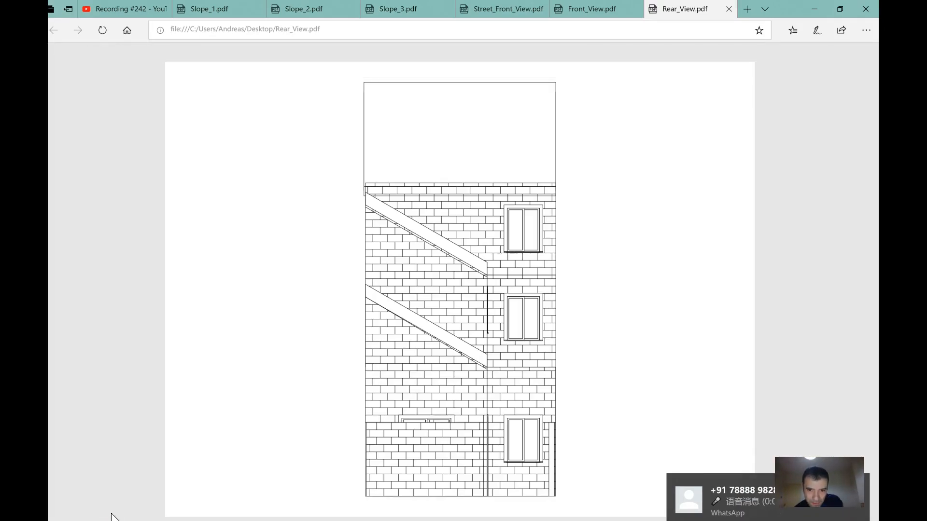
pyautogui.moveTo(112, 518)
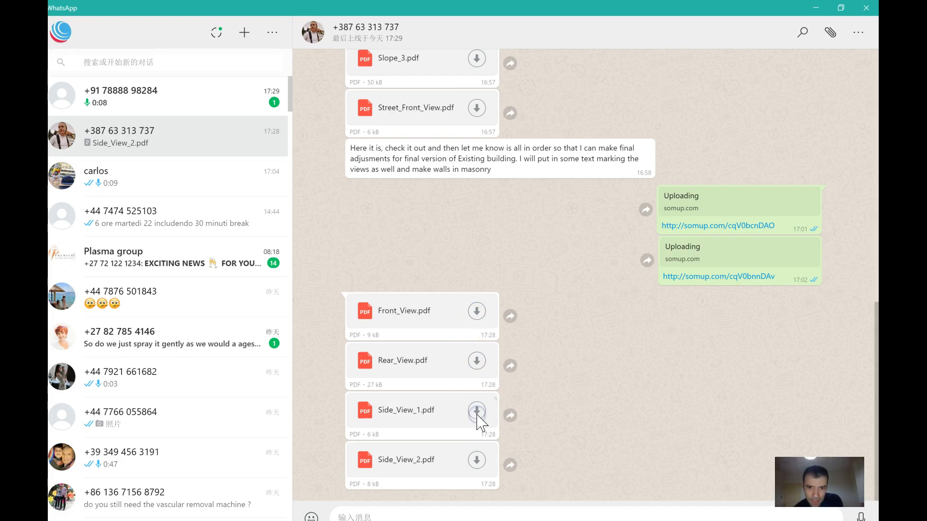
# Download Side_View_1.pdf from the chat and save it to the desktop.
pyautogui.click(476, 410)
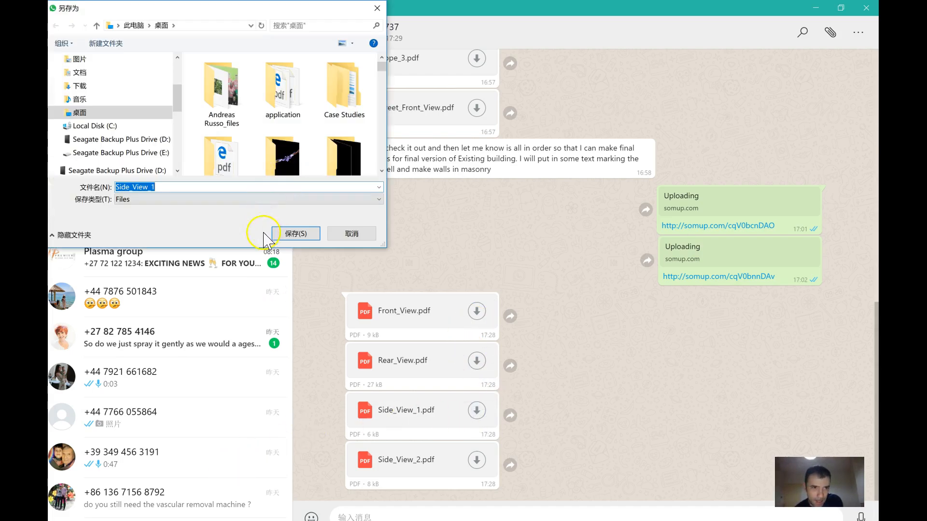
pyautogui.click(297, 233)
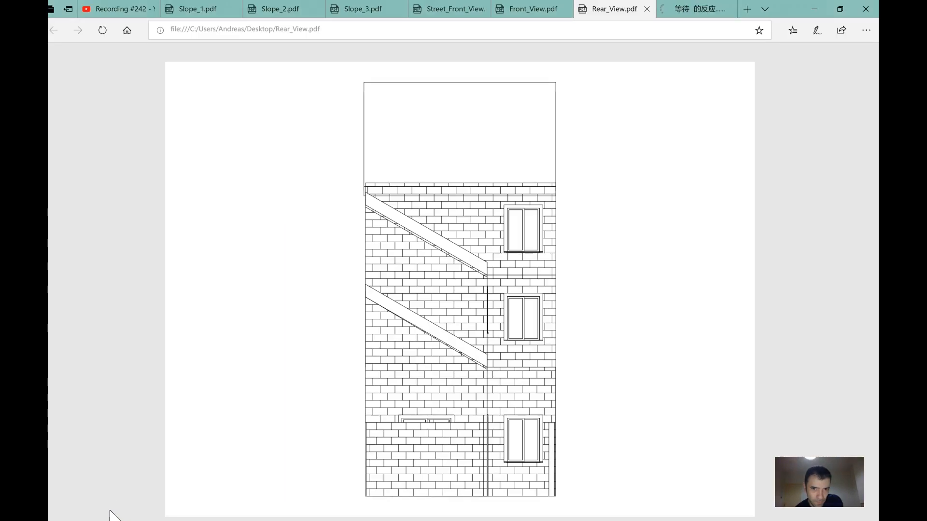
# Switch to the Side_View_1.pdf tab to view the pitched-roof side elevation.
pyautogui.click(696, 9)
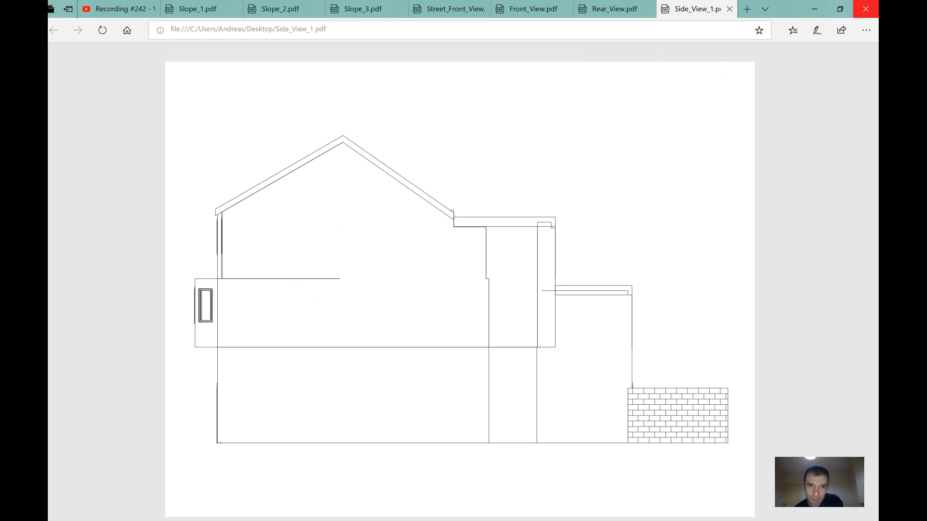
pyautogui.moveTo(455, 86)
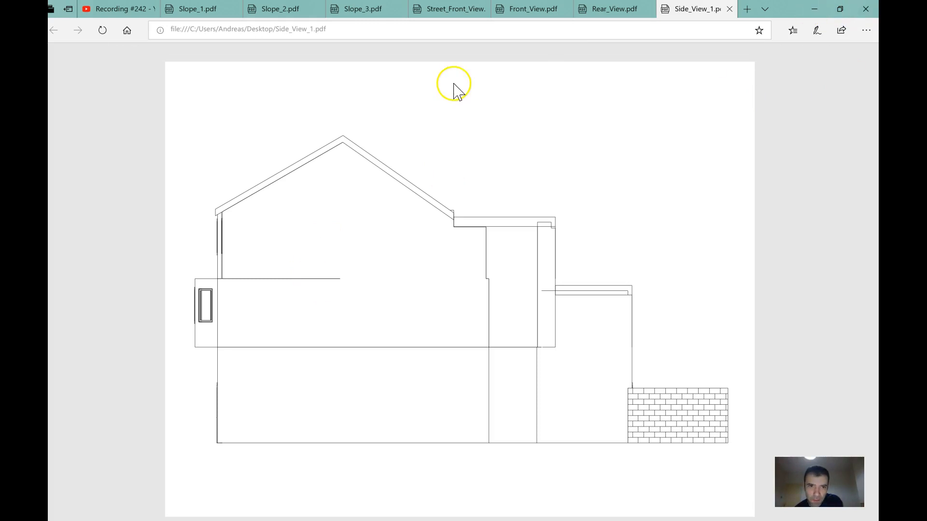
pyautogui.moveTo(812, 10)
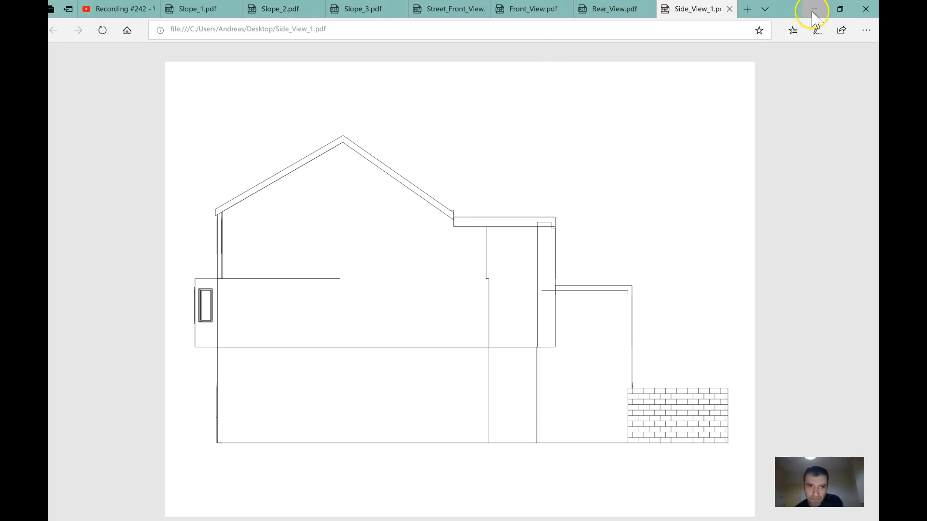
pyautogui.moveTo(225, 219)
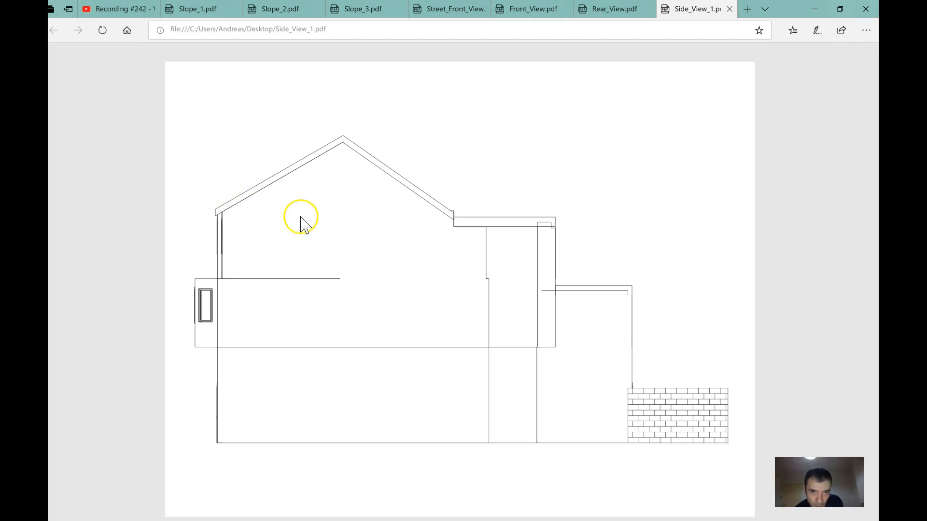
pyautogui.moveTo(225, 215)
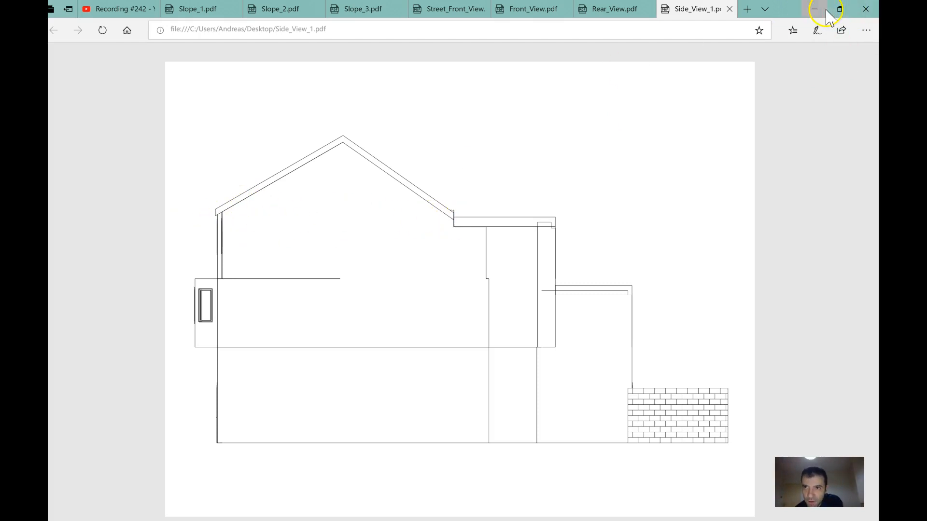
# Minimize Edge to return to the WhatsApp chat for Side_View_2.pdf.
pyautogui.click(814, 9)
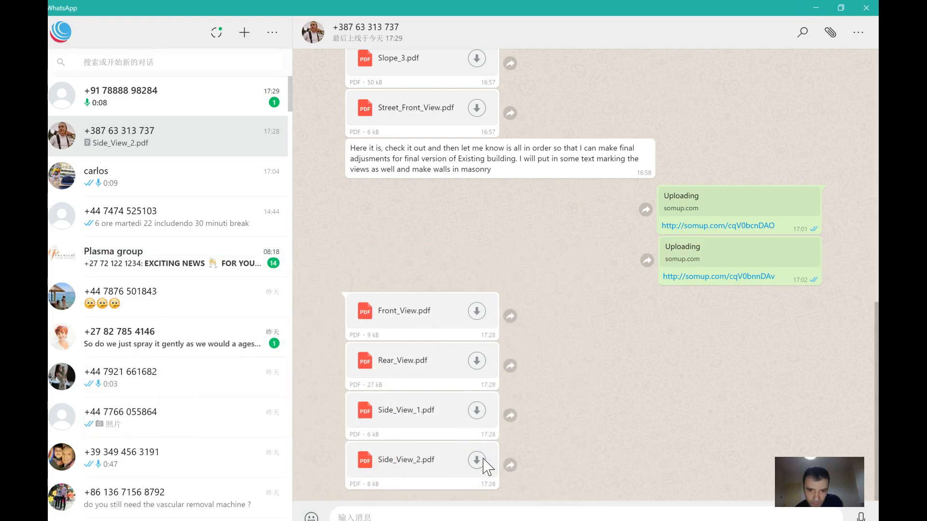
pyautogui.moveTo(286, 239)
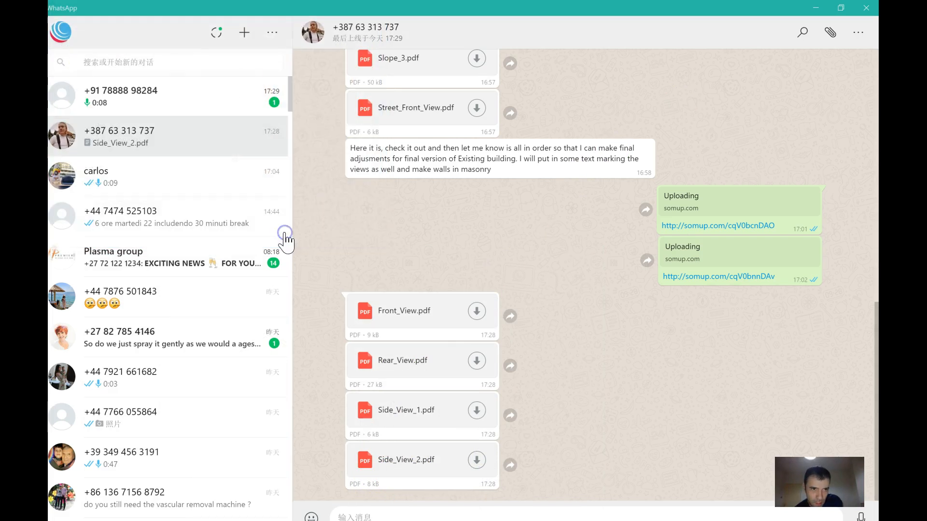
pyautogui.moveTo(535, 264)
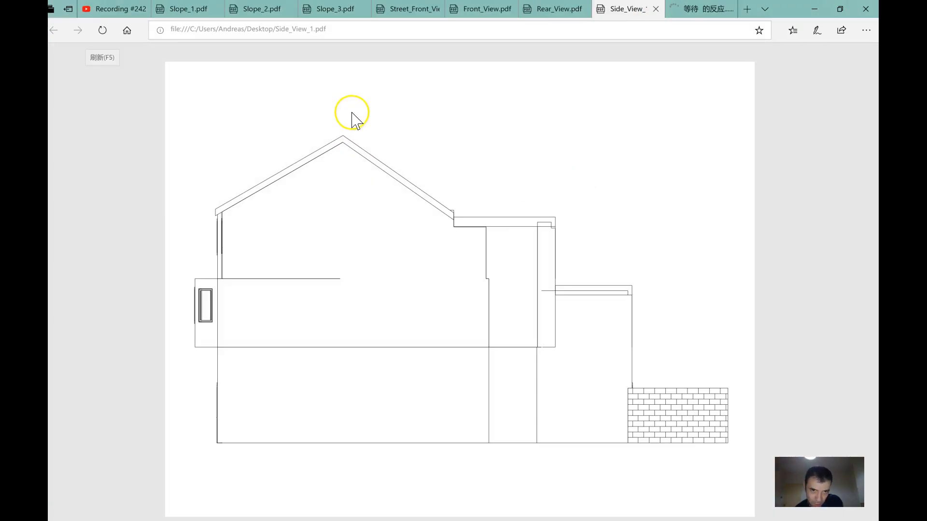
# Switch to the Side_View_2.pdf tab to view the opposite side elevation.
pyautogui.click(701, 8)
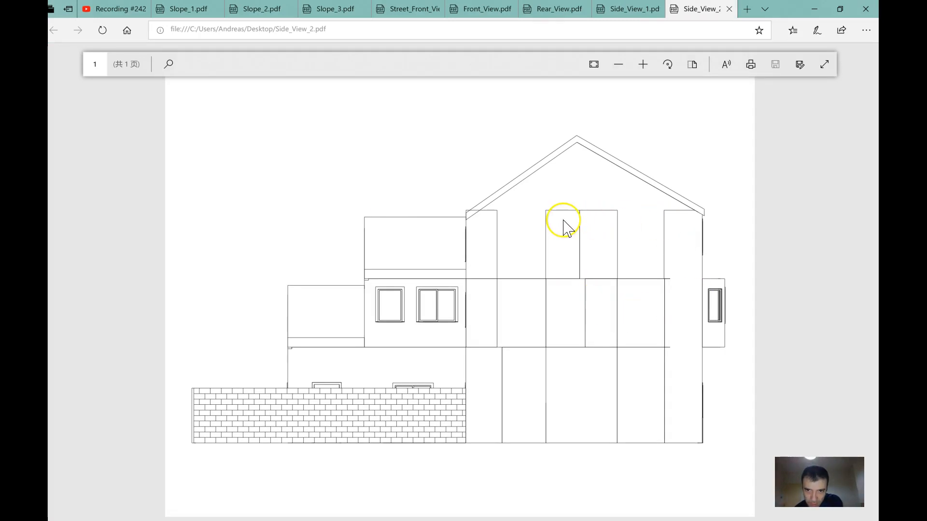
pyautogui.moveTo(470, 219)
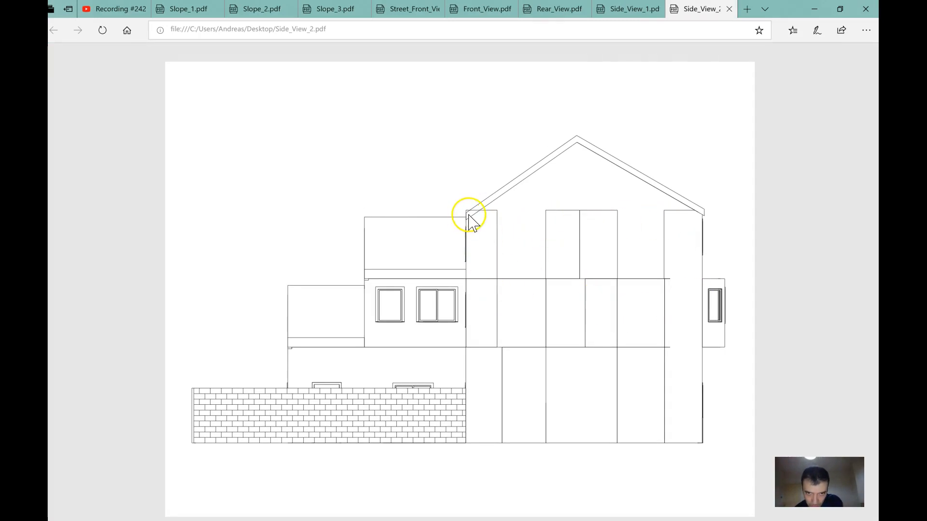
pyautogui.moveTo(585, 260)
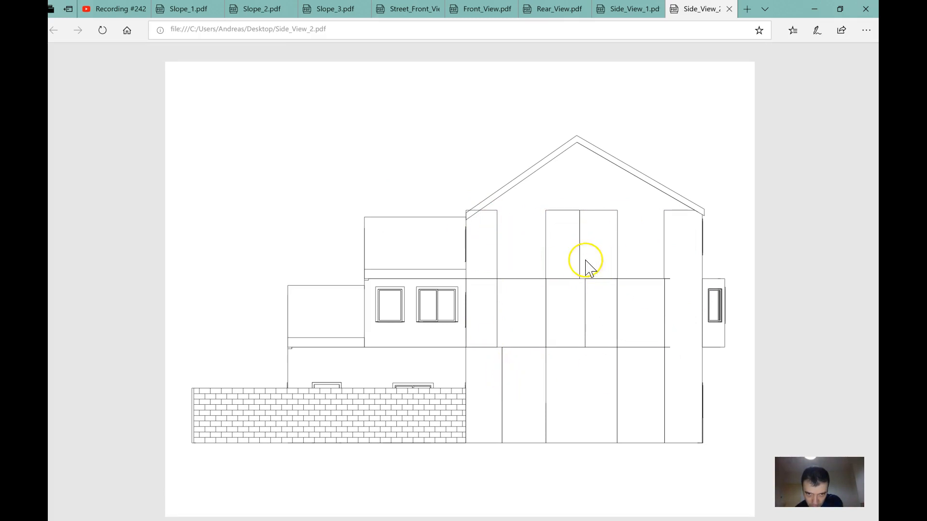
pyautogui.moveTo(615, 357)
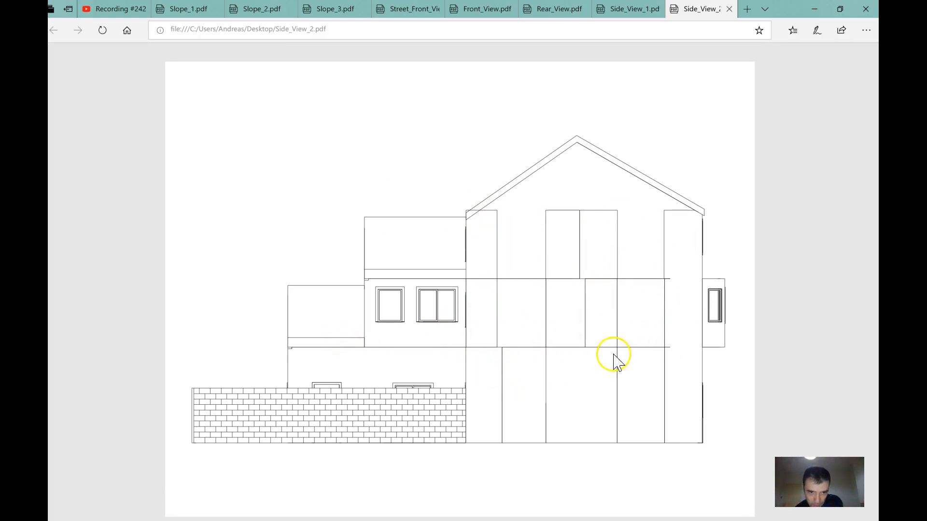
pyautogui.moveTo(364, 295)
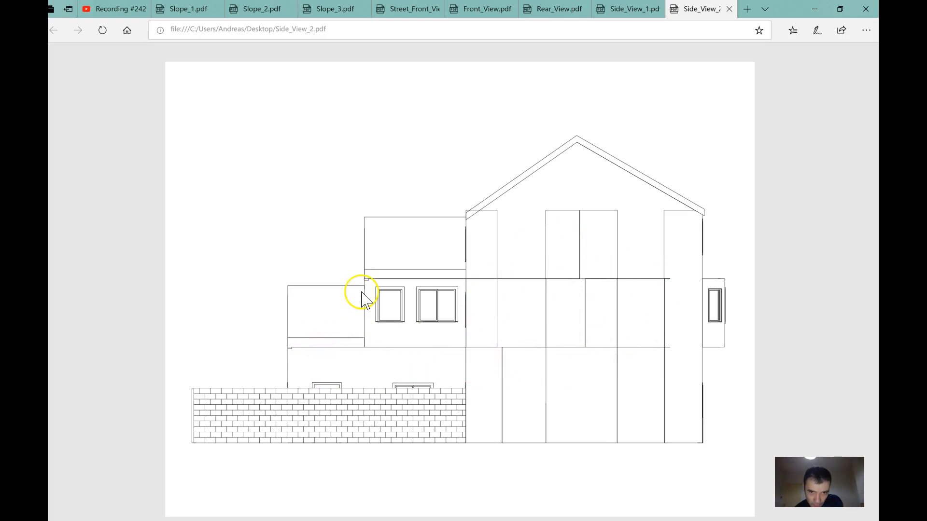
pyautogui.moveTo(357, 334)
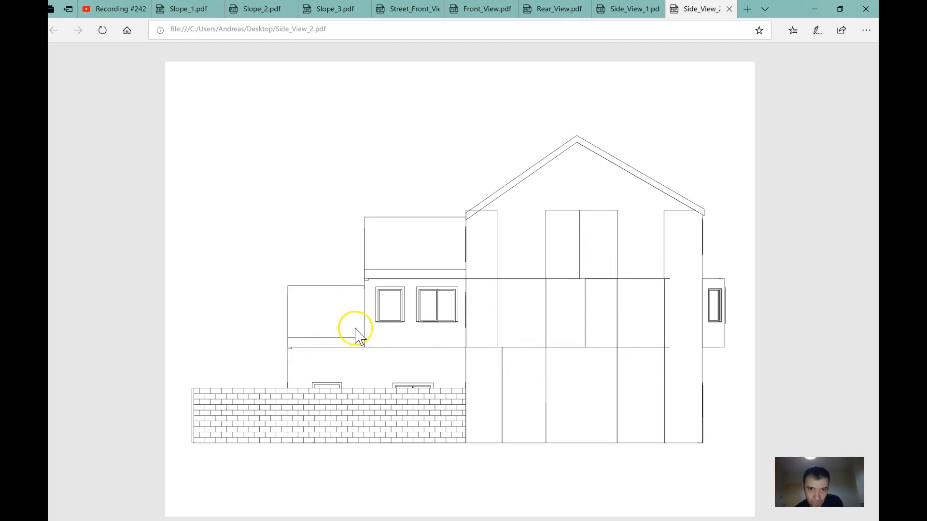
pyautogui.moveTo(582, 367)
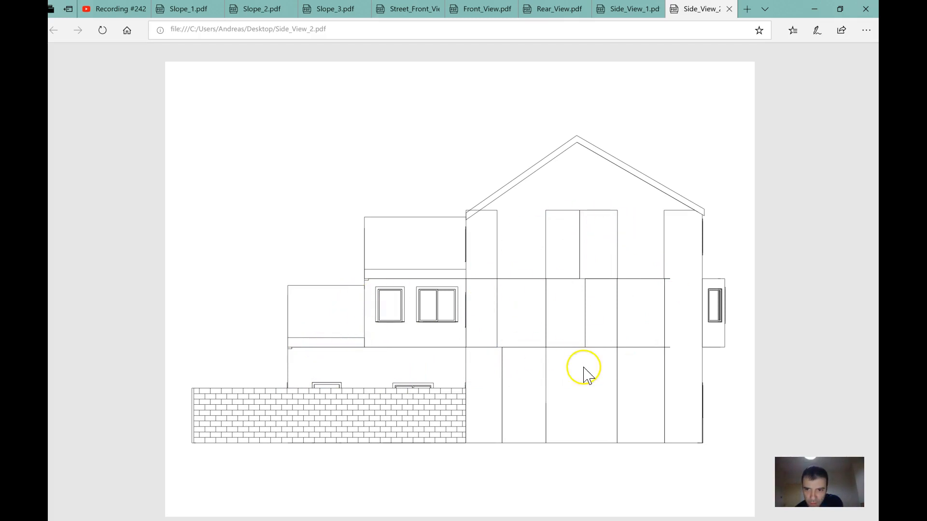
pyautogui.moveTo(677, 171)
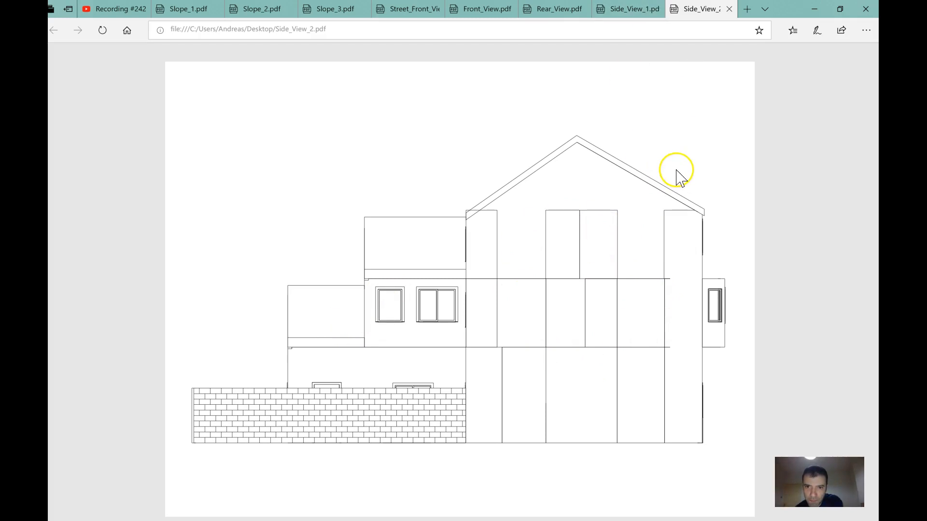
pyautogui.moveTo(706, 222)
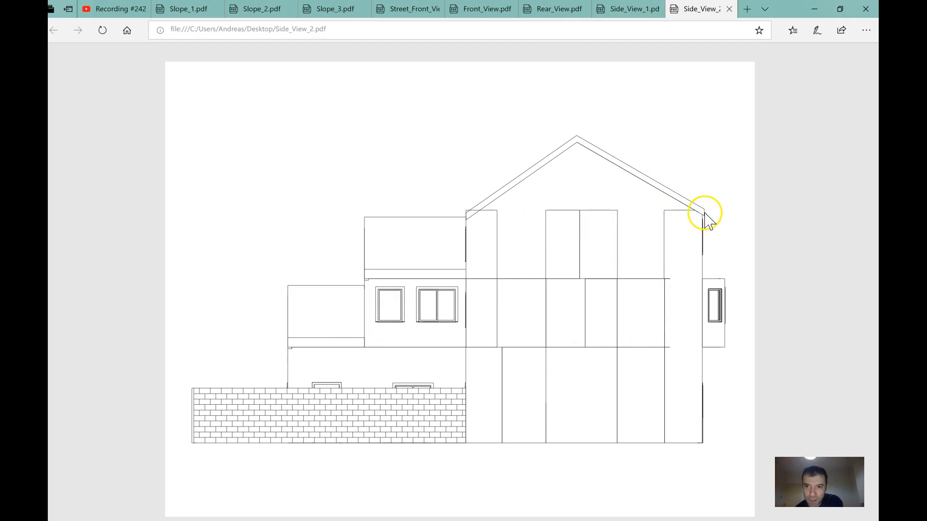
pyautogui.moveTo(688, 222)
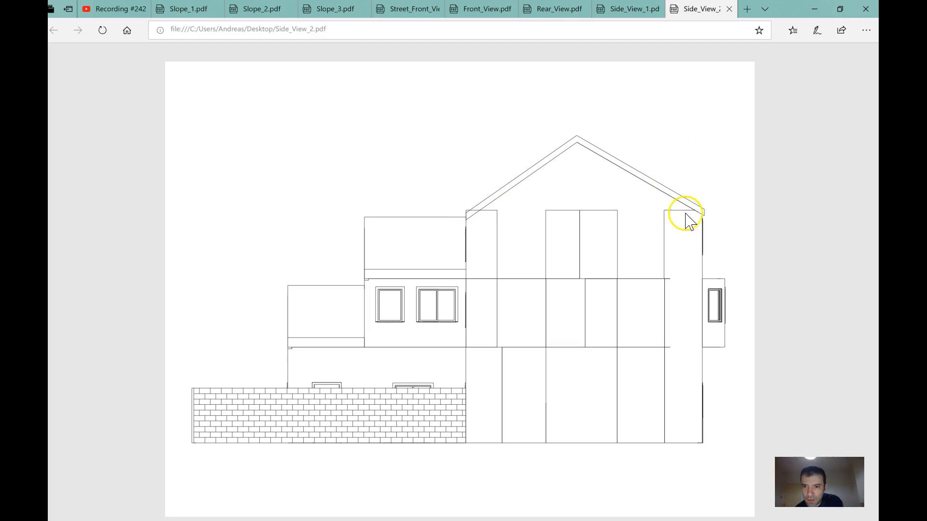
pyautogui.moveTo(733, 8)
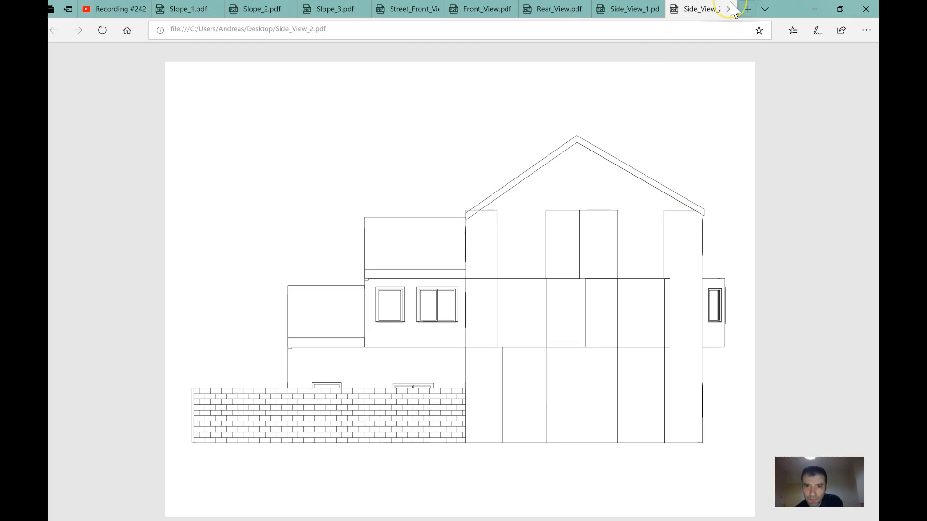